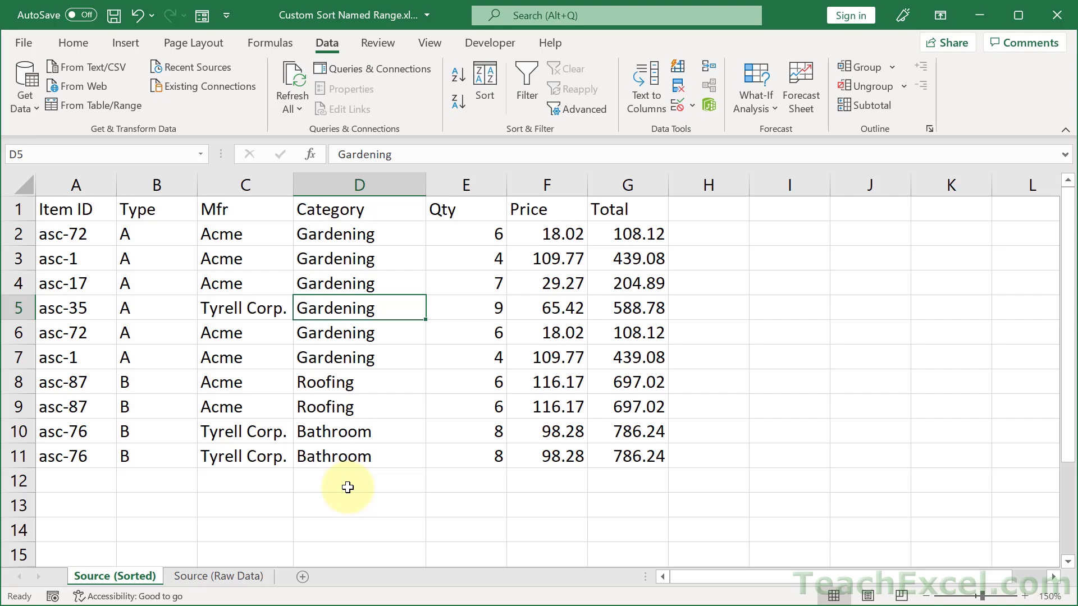
{"action": "mouse_move", "coordinate": [339, 464]}
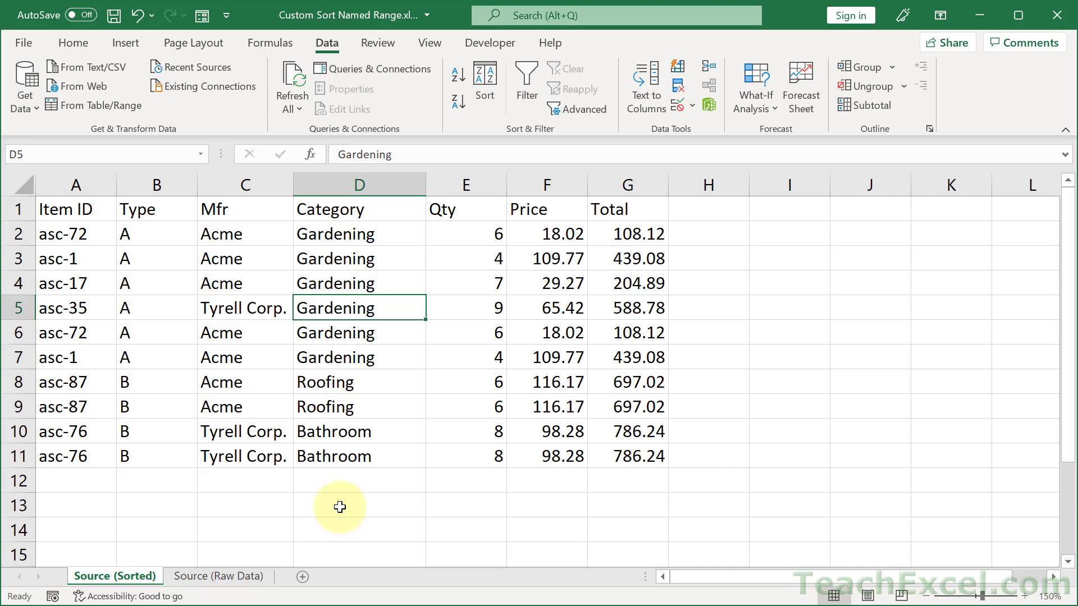
Switch to the Source (Raw Data) sheet with the unsorted ten-row table.
{"action": "left_click", "coordinate": [218, 576]}
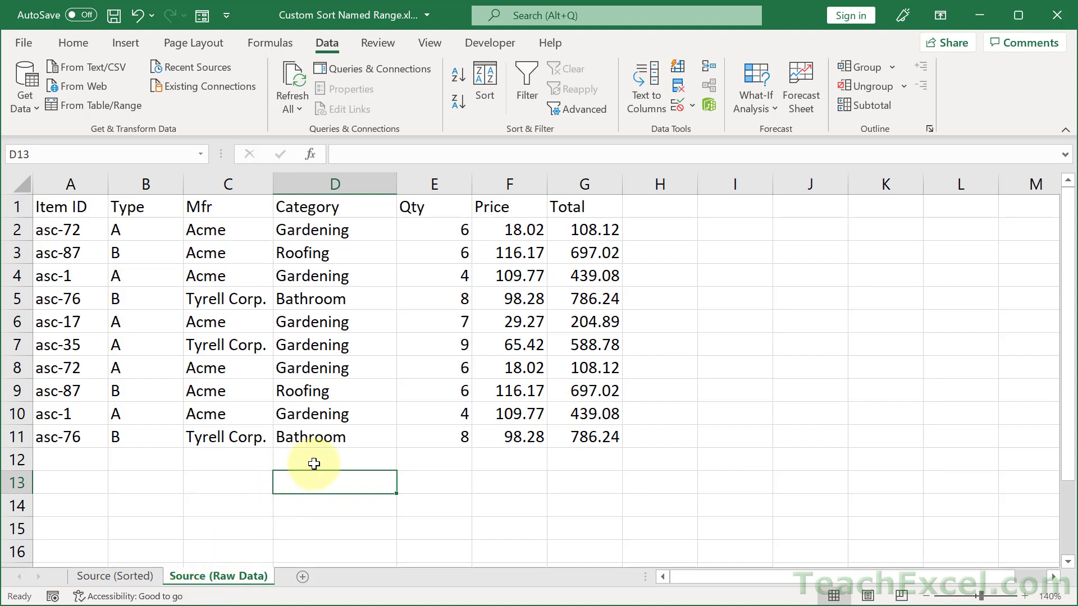
{"action": "mouse_move", "coordinate": [313, 276]}
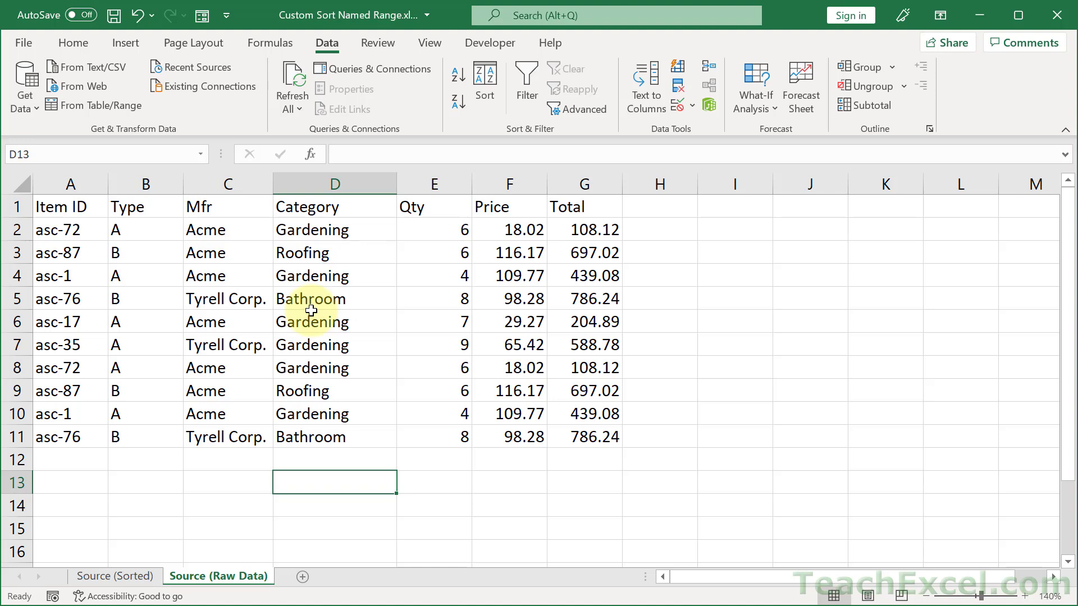
{"action": "mouse_move", "coordinate": [313, 471]}
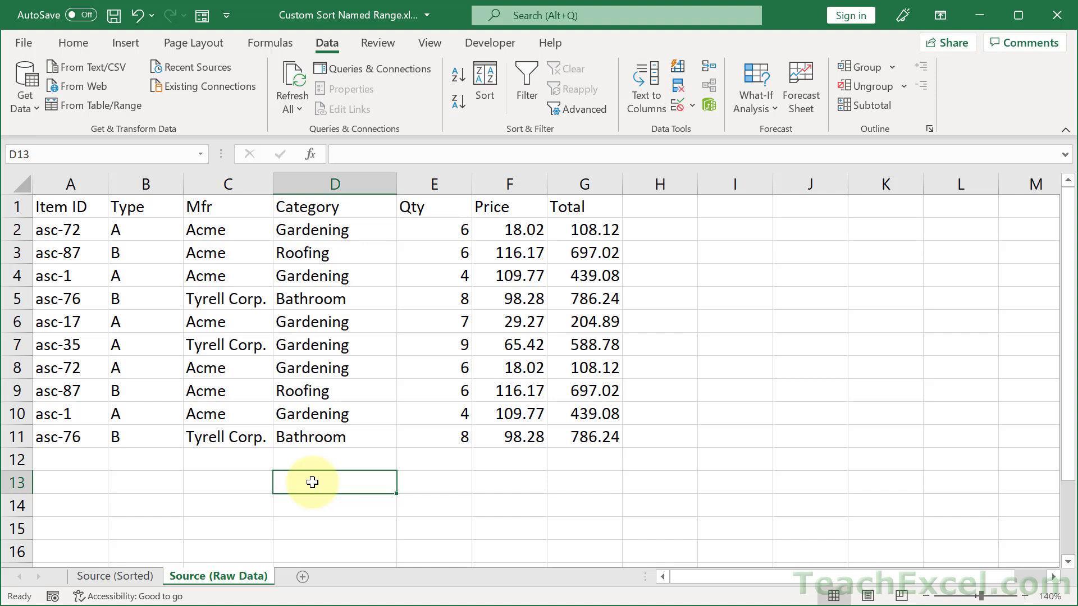
Enter =TEXTJOIN(",",,D10,D9,D11) in D13 to produce "Gardening,Roofing,Bathroom".
{"action": "type", "text": "=tex"}
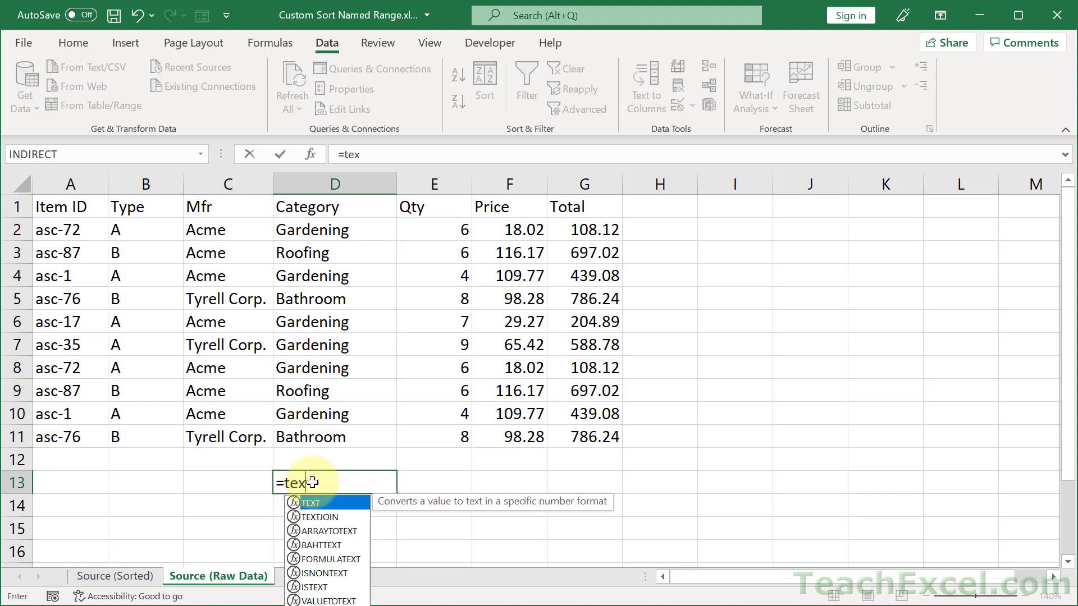
{"action": "type", "text": "j"}
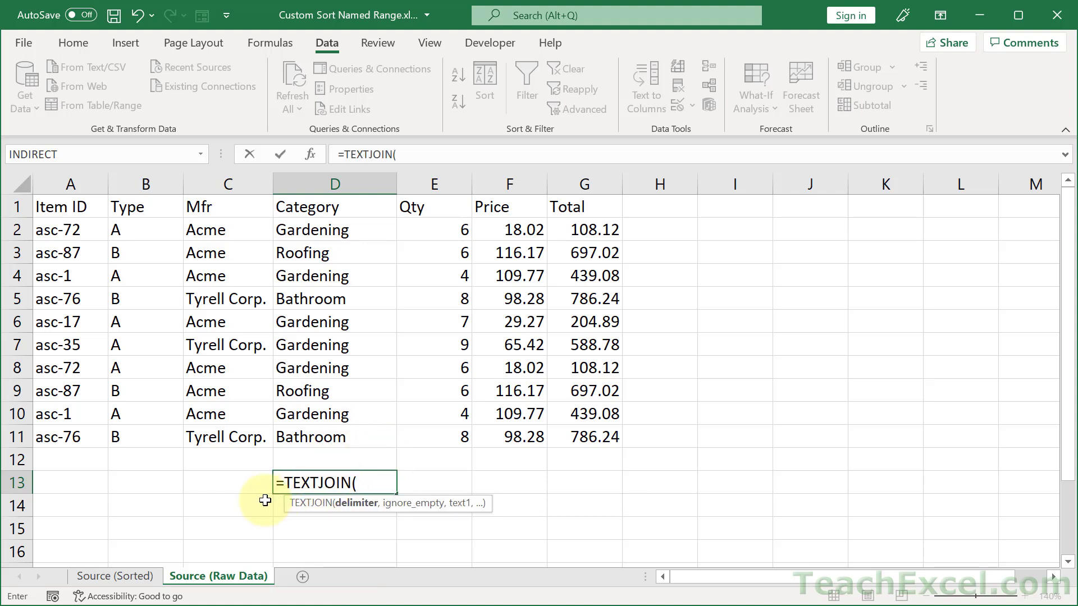
{"action": "type", "text": "\","}
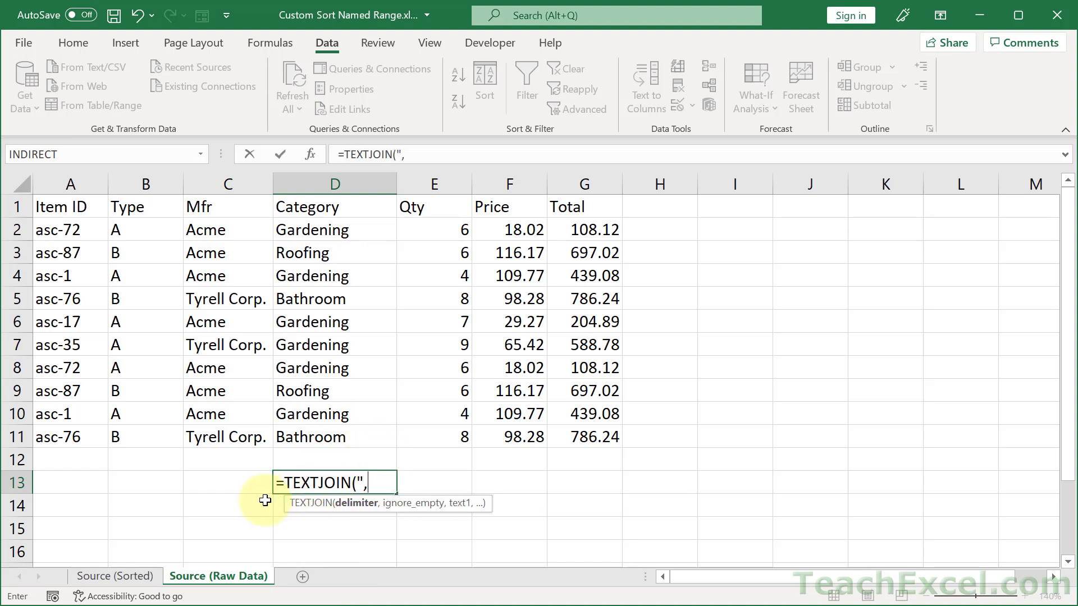
{"action": "type", "text": "\""}
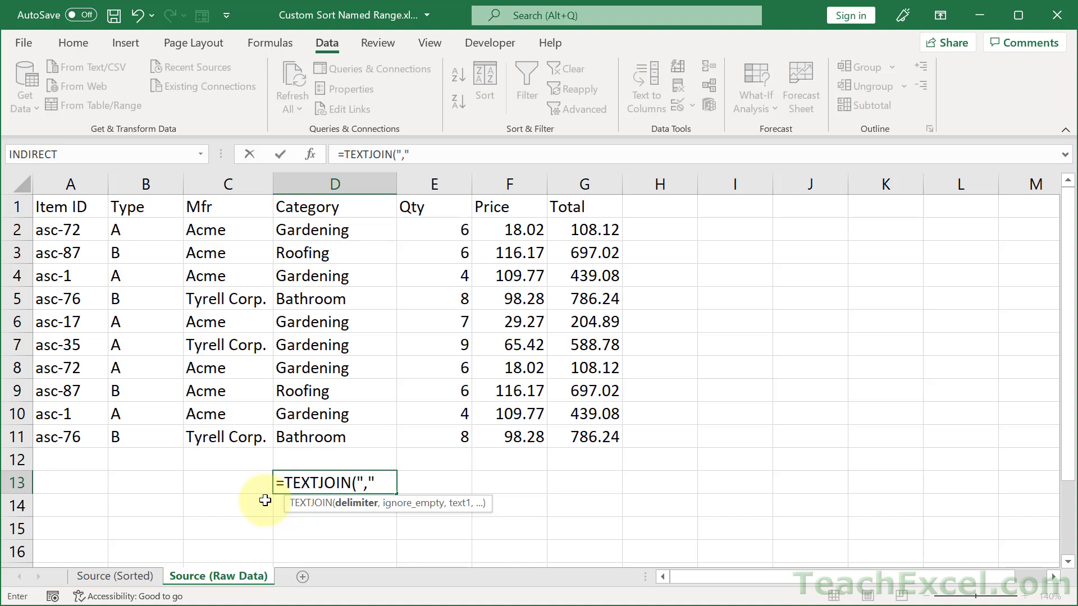
{"action": "type", "text": ",,"}
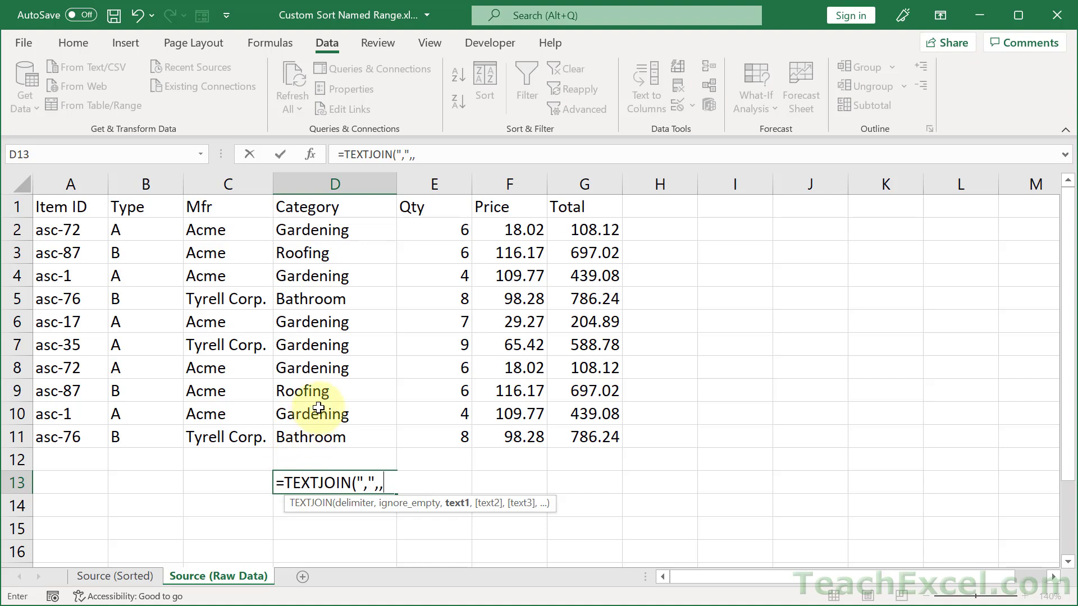
{"action": "left_click", "coordinate": [334, 413]}
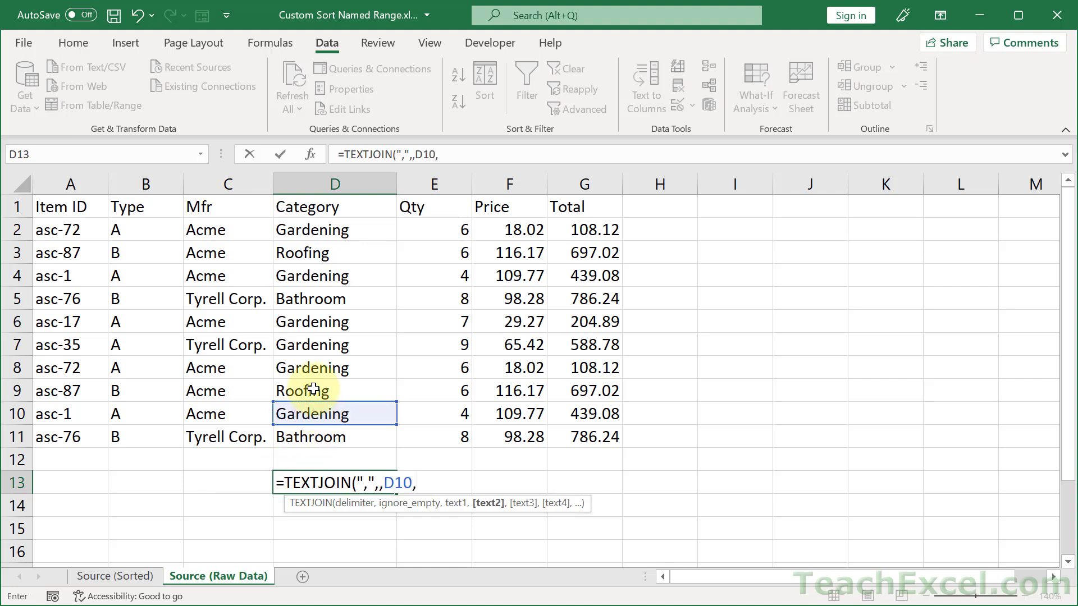
{"action": "left_click", "coordinate": [334, 391]}
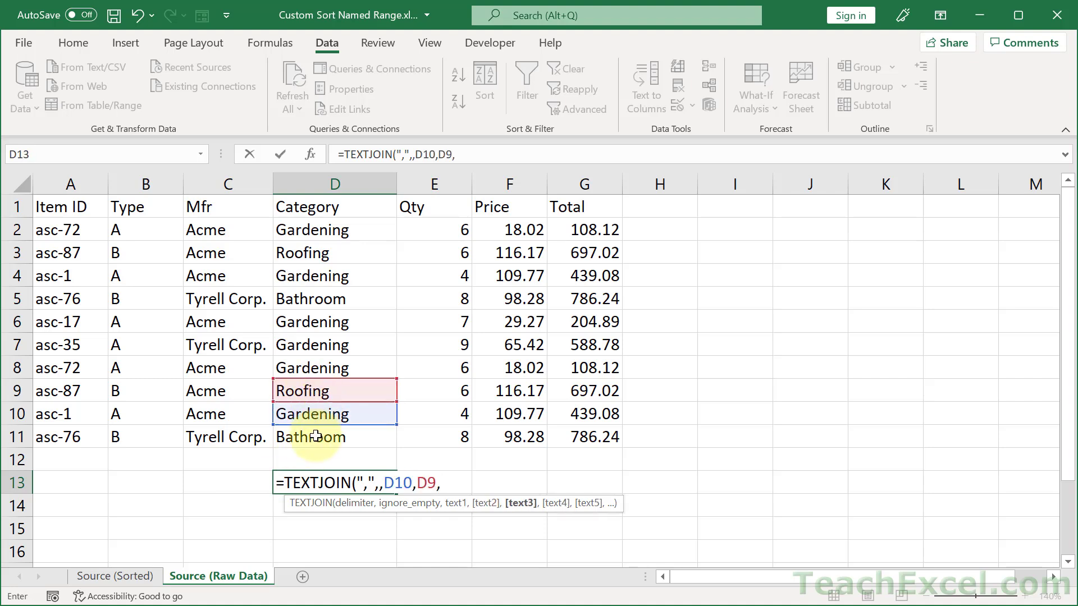
{"action": "left_click", "coordinate": [334, 436]}
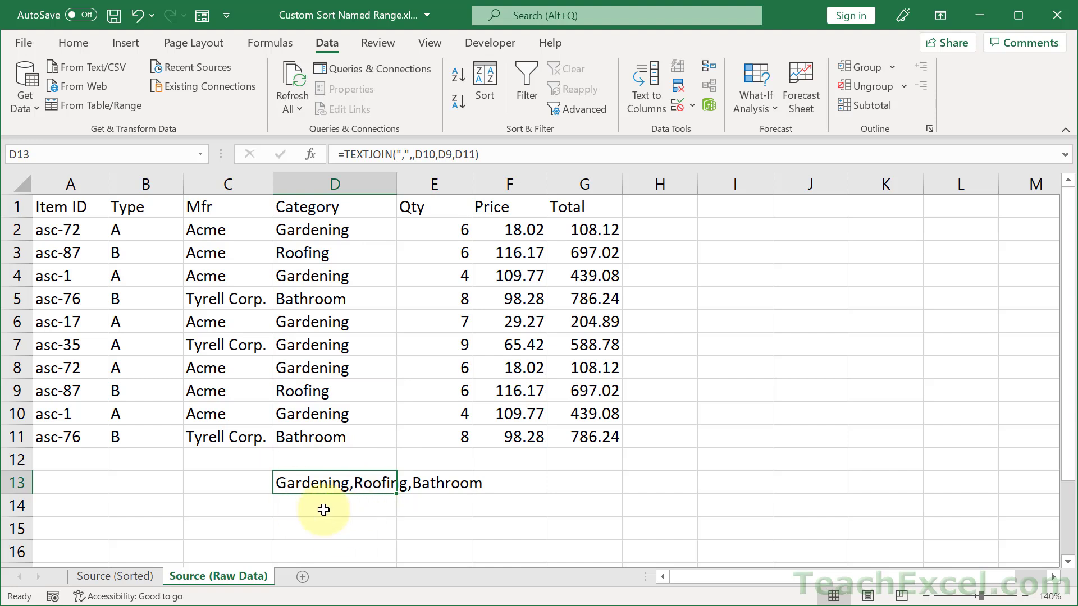
Paste D13's joined category text as a plain value, then clear the cell.
{"action": "double_click", "coordinate": [334, 482]}
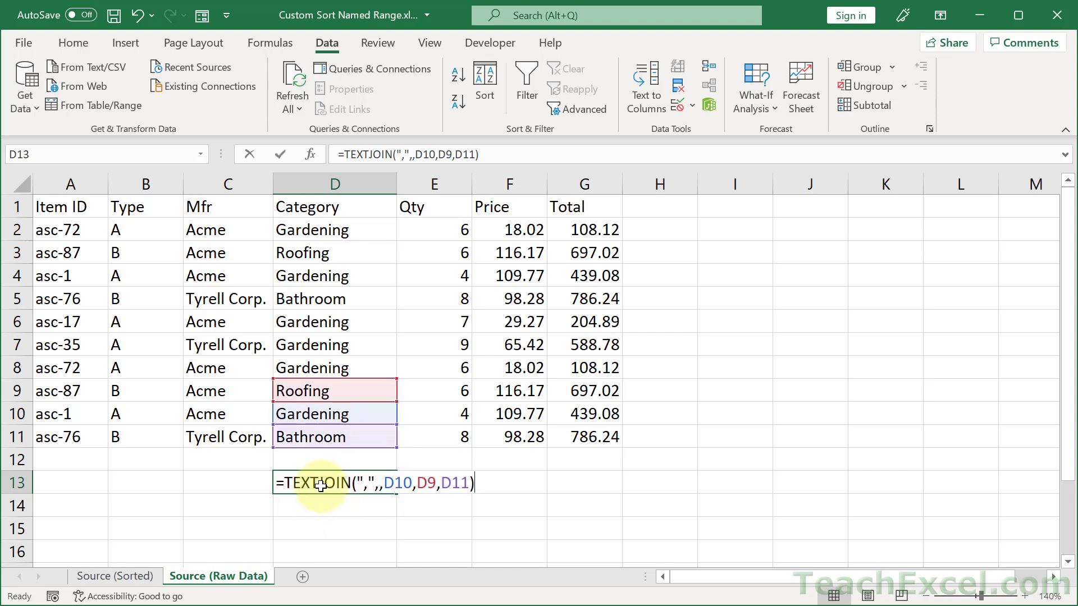
{"action": "key", "text": "Enter"}
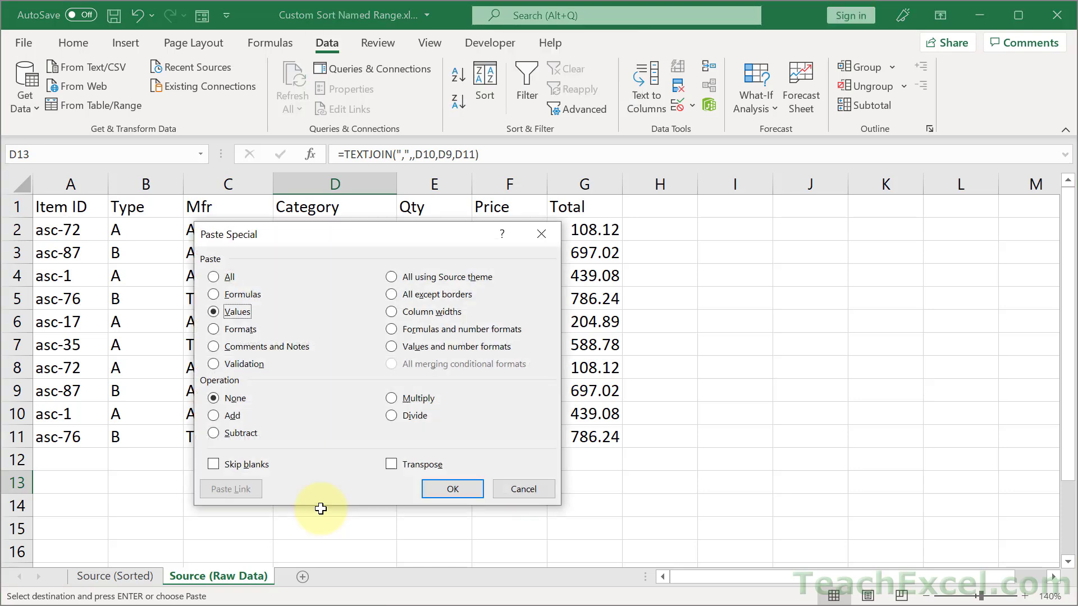
{"action": "left_click", "coordinate": [450, 489]}
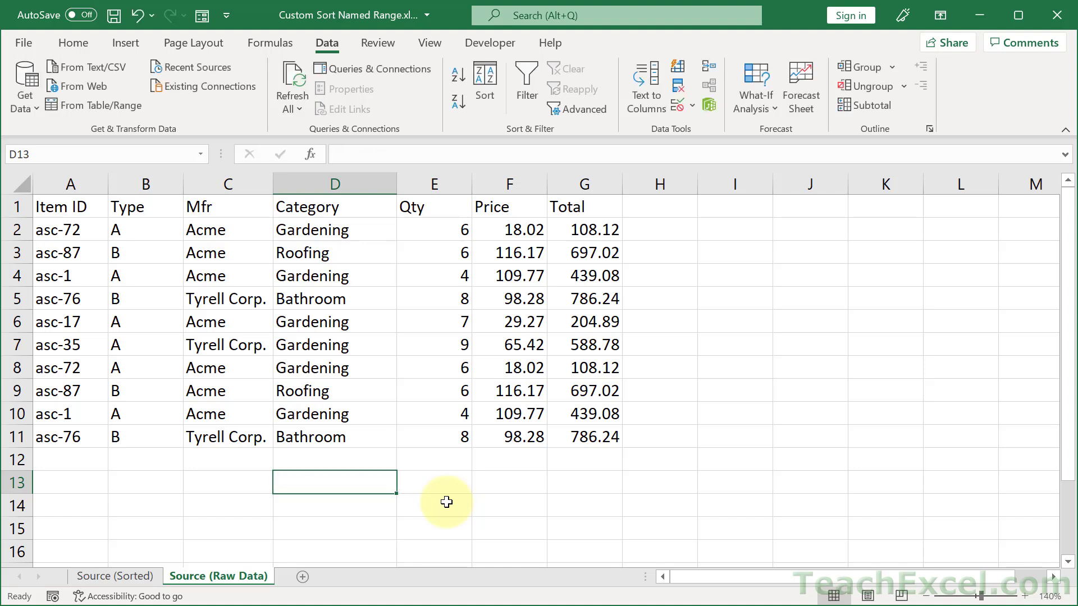
Select a cell inside the raw data table and open the Sort dialog.
{"action": "left_click", "coordinate": [334, 298]}
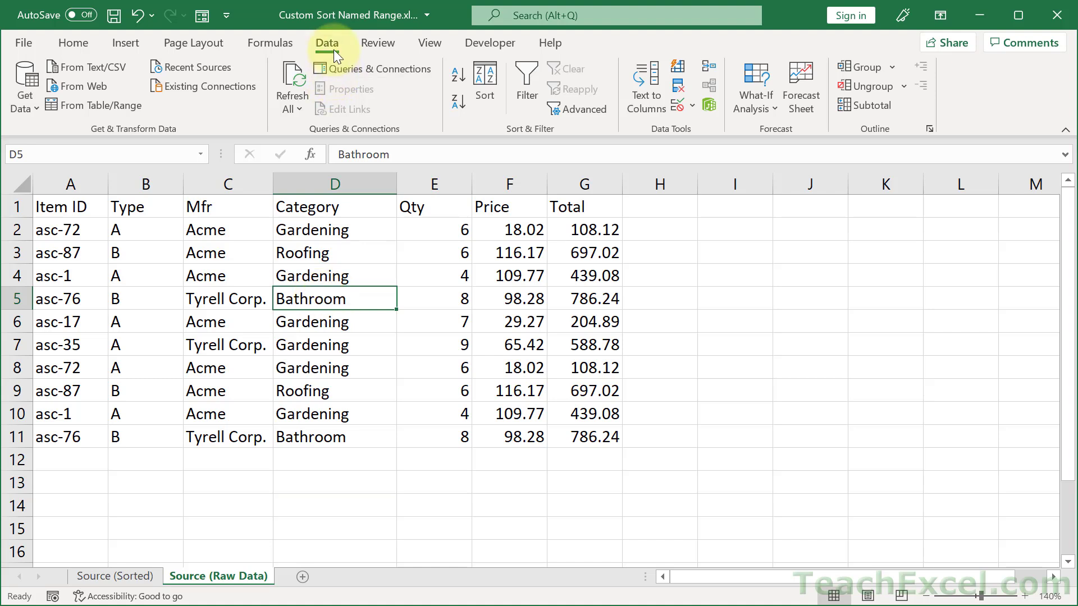
{"action": "mouse_move", "coordinate": [484, 83]}
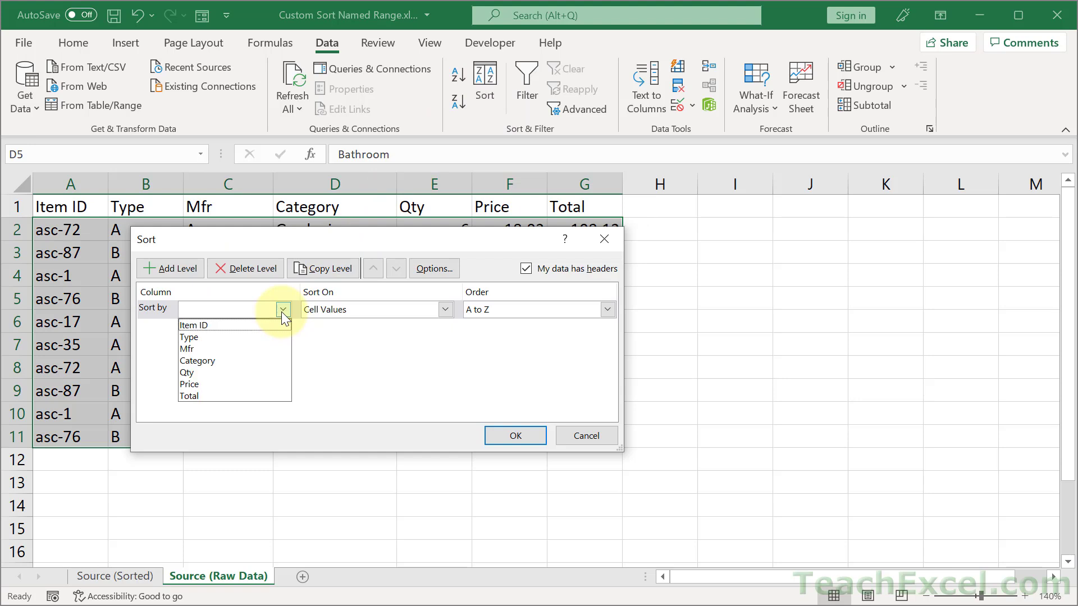
Sort by the Category column and choose Custom List as its order.
{"action": "left_click", "coordinate": [197, 360]}
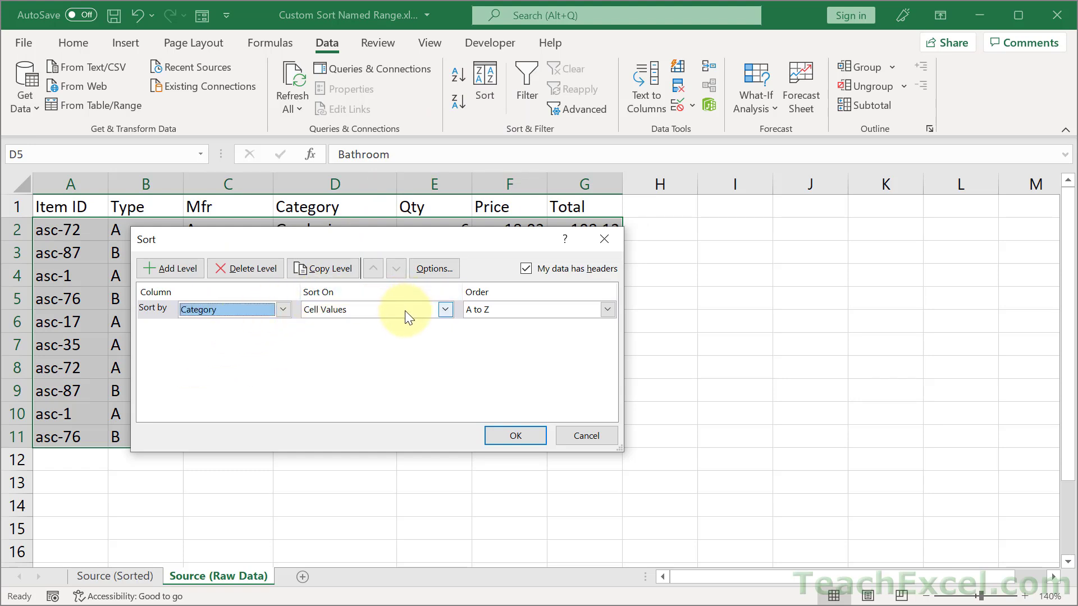
{"action": "left_click", "coordinate": [606, 309]}
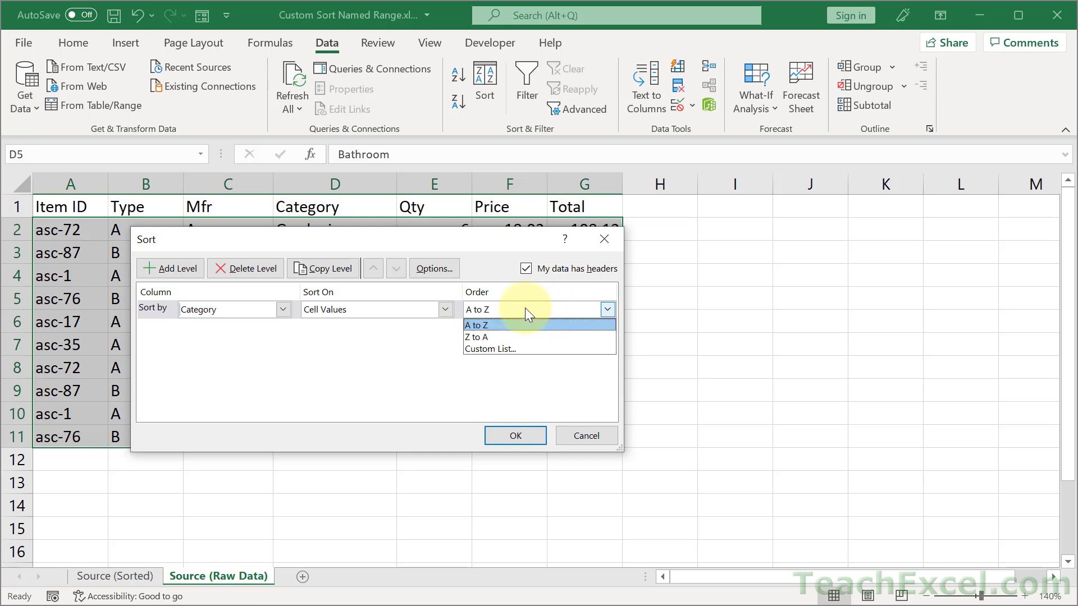
{"action": "mouse_move", "coordinate": [511, 349]}
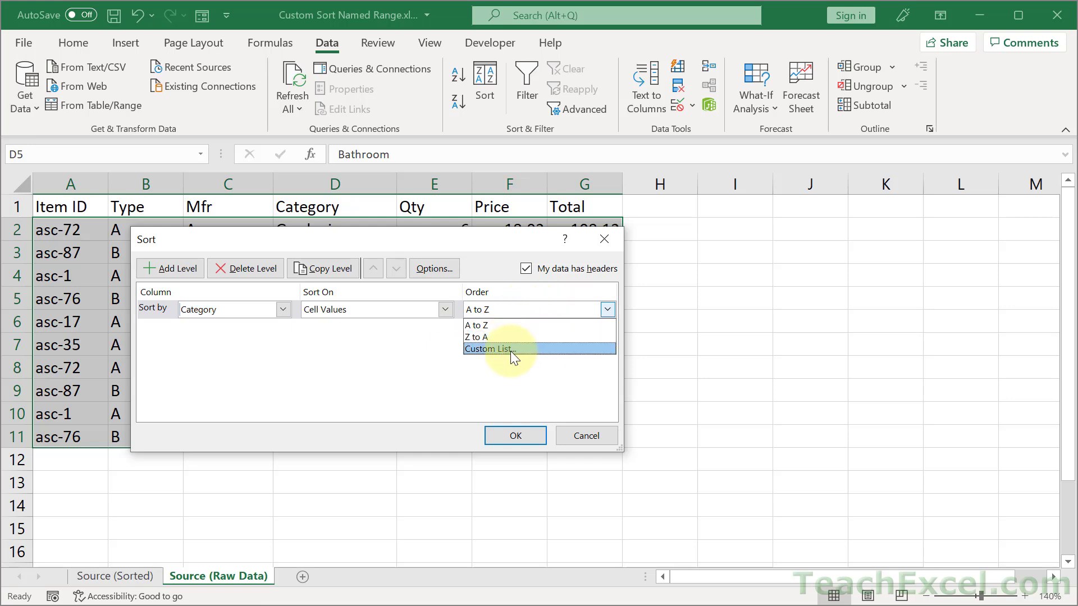
{"action": "left_click", "coordinate": [487, 349]}
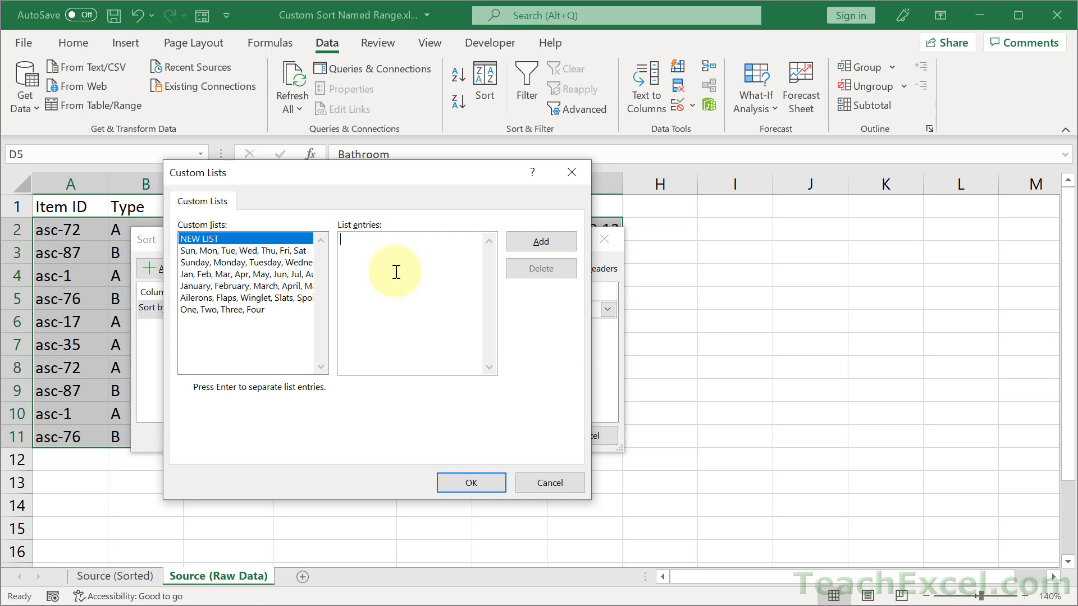
Create the custom list Gardening, Roofing, Bathroom and apply it to the Category sort.
{"action": "type", "text": "Gardening,Roofing,Bathroom"}
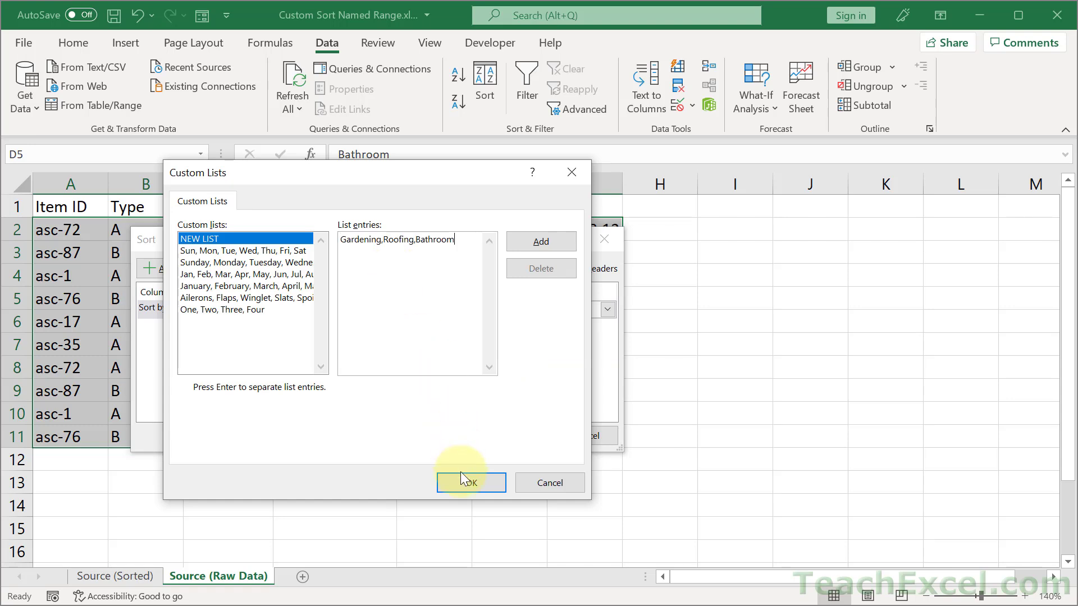
{"action": "left_click", "coordinate": [471, 482]}
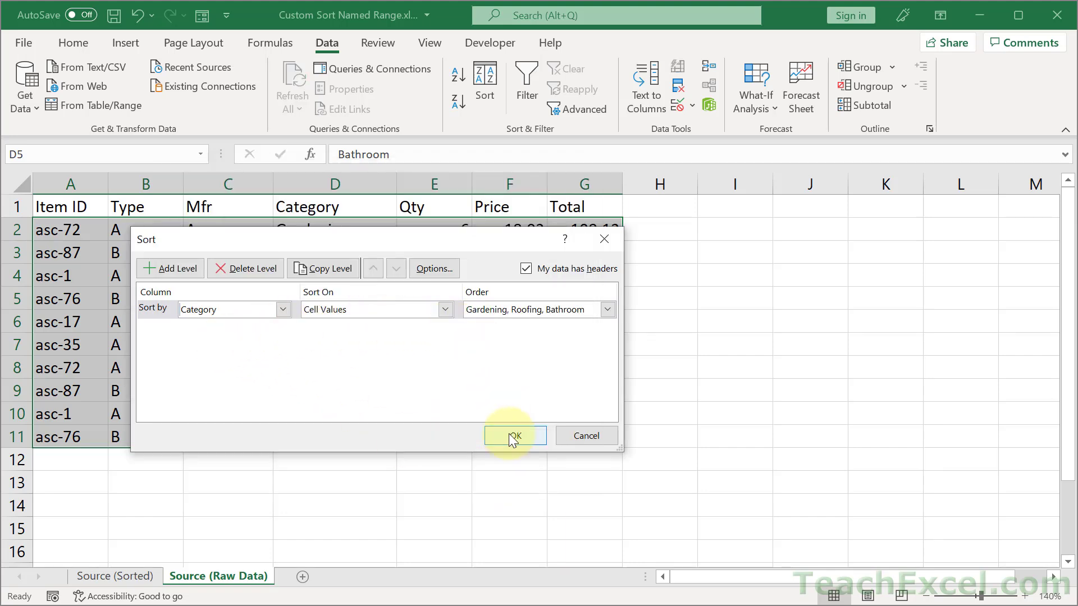
{"action": "left_click", "coordinate": [512, 436]}
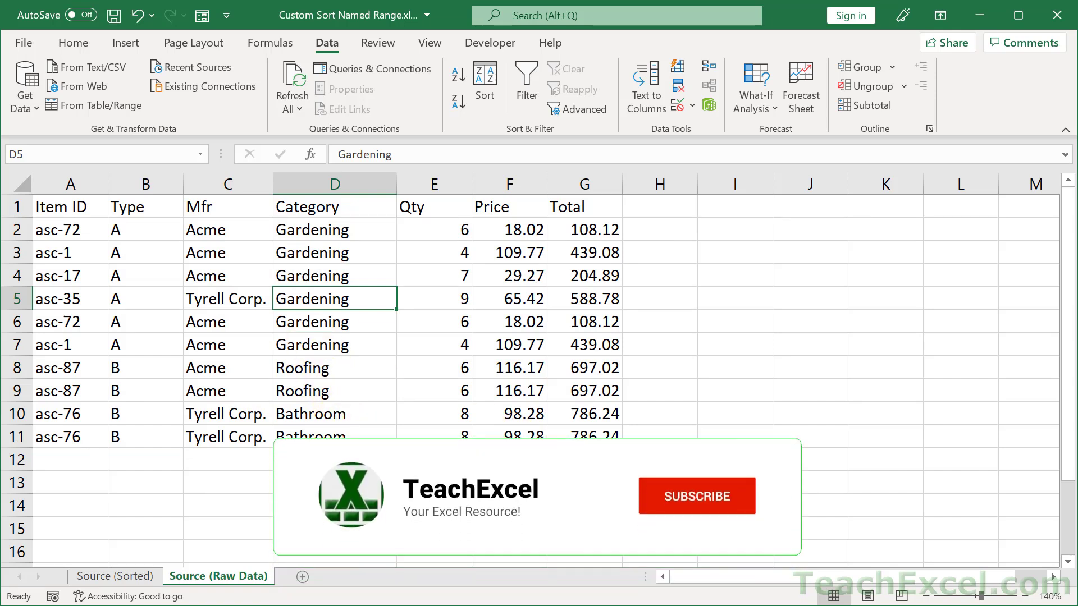
Confirm the Sort dialog to keep the Gardening, Roofing, Bathroom row order.
{"action": "left_click", "coordinate": [695, 496]}
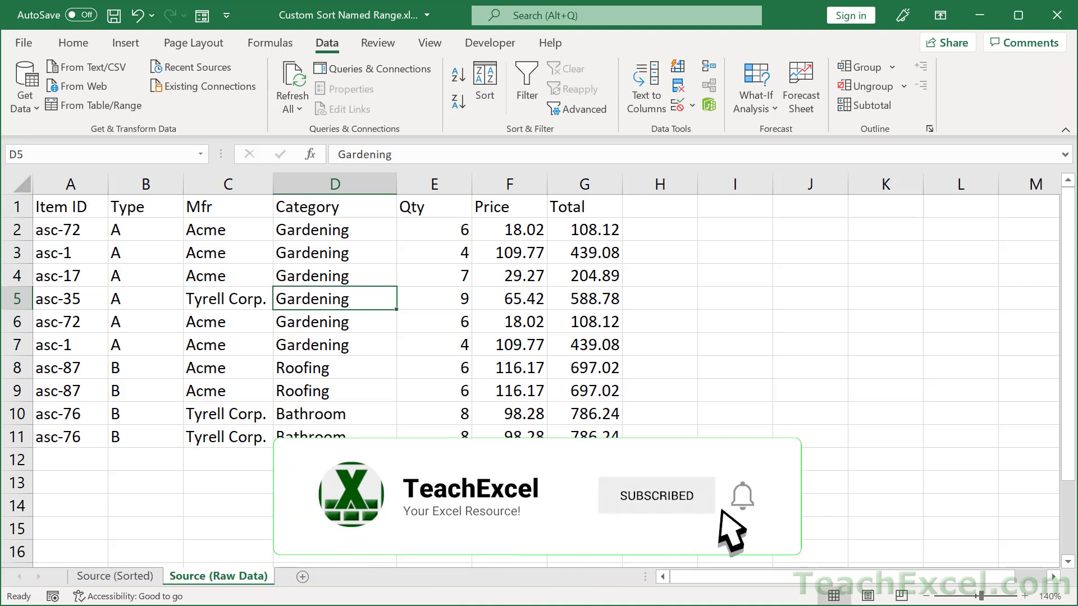